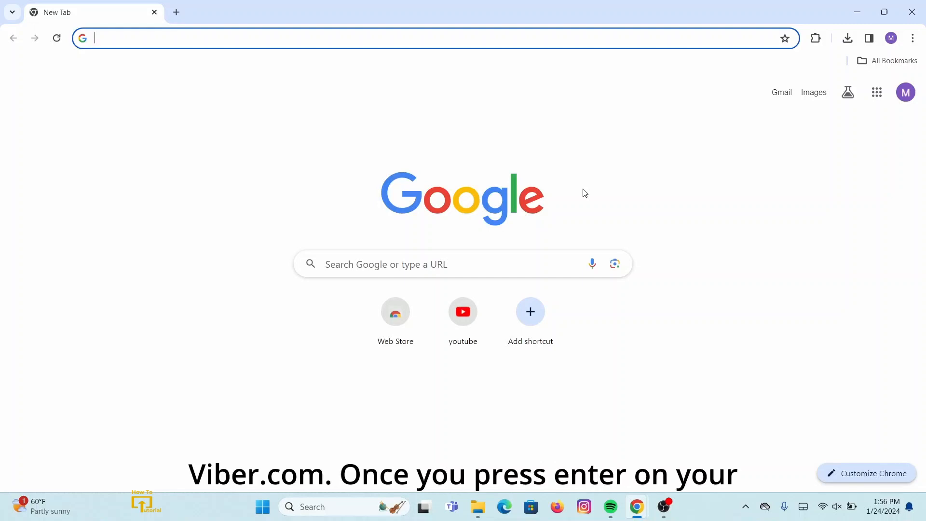
# - Navigate to viber.com and reach the Viber download page via the Download Viber button
pyautogui.write('viber.com/en/')
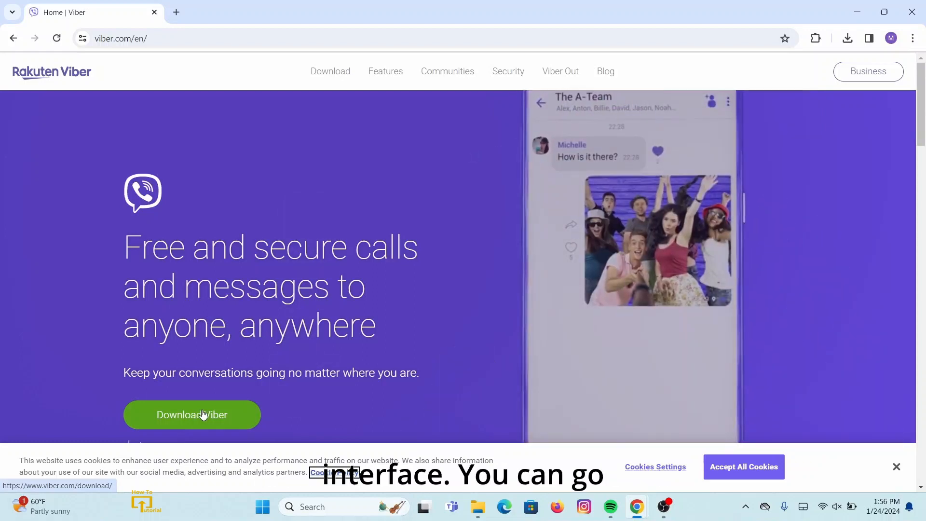
pyautogui.click(191, 414)
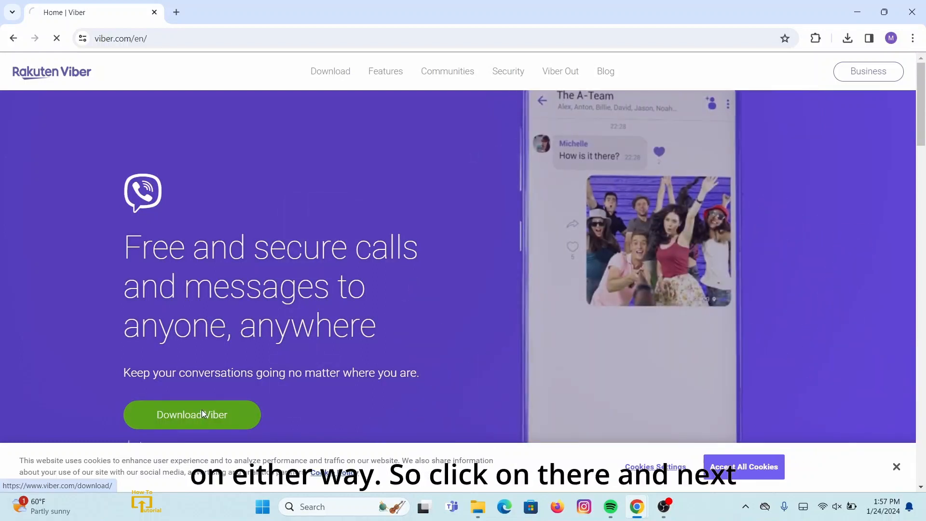
pyautogui.click(191, 414)
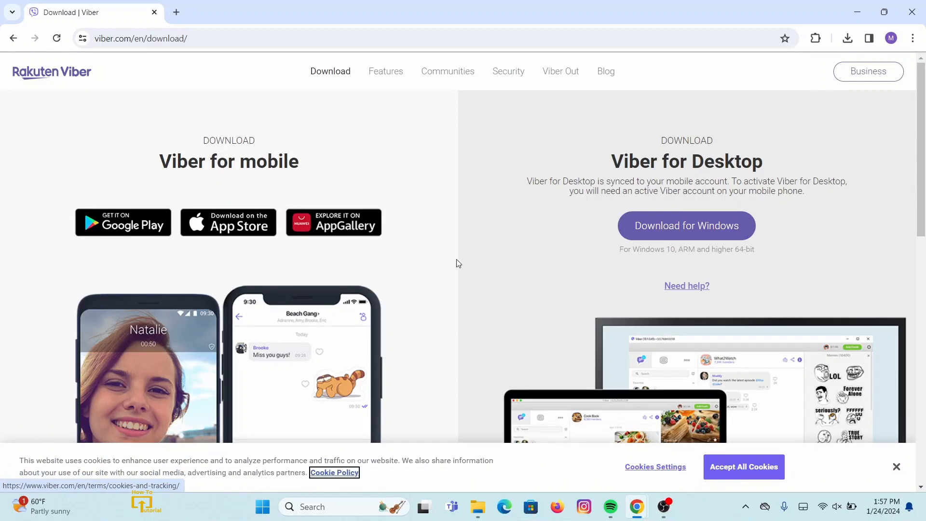
# - Review the other Viber versions, then start the Viber for Desktop Windows installer download
pyautogui.click(686, 226)
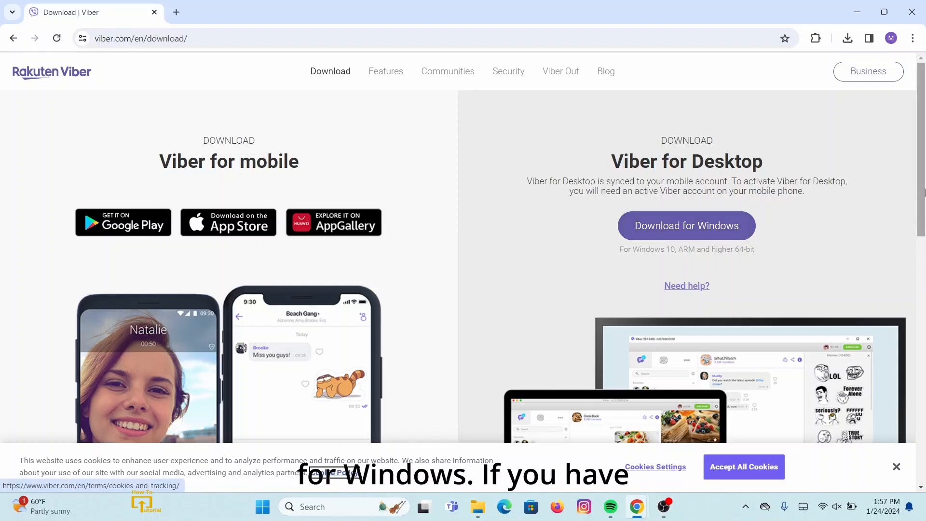
pyautogui.scroll(-3)
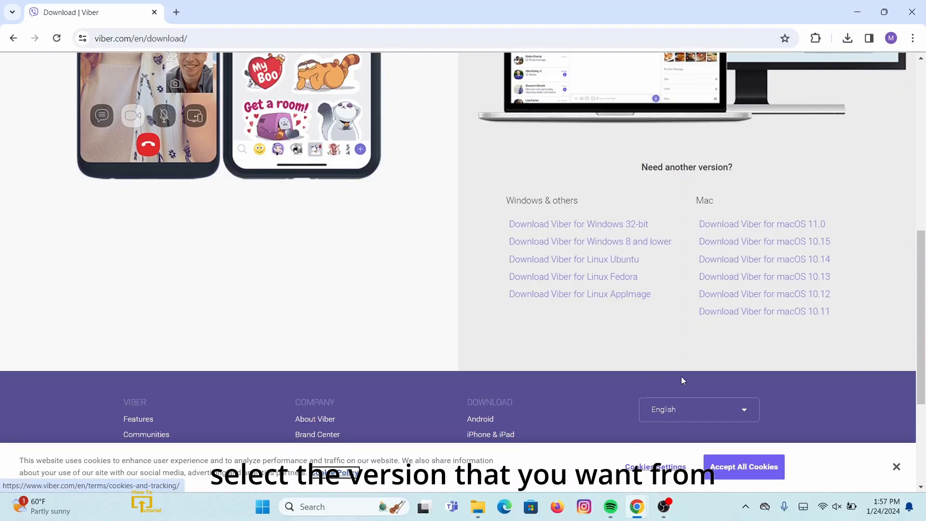
pyautogui.scroll(3)
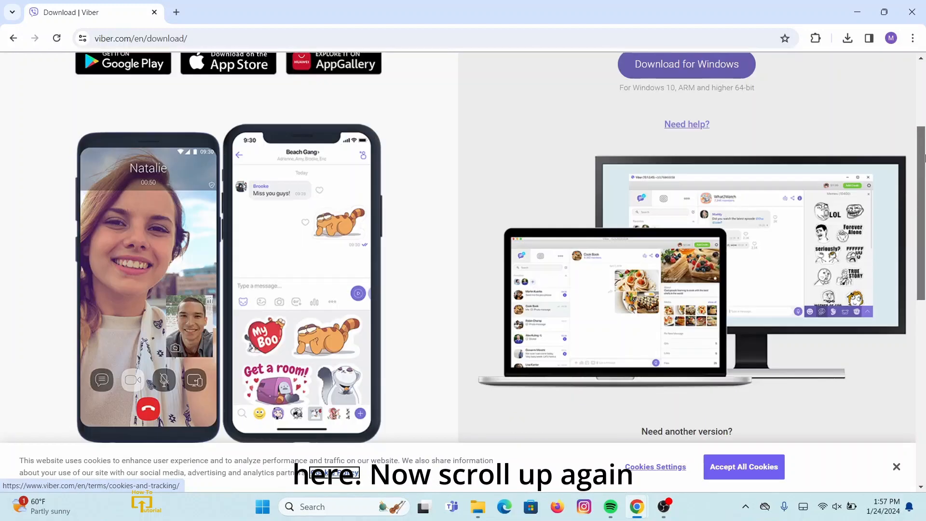
pyautogui.scroll(3)
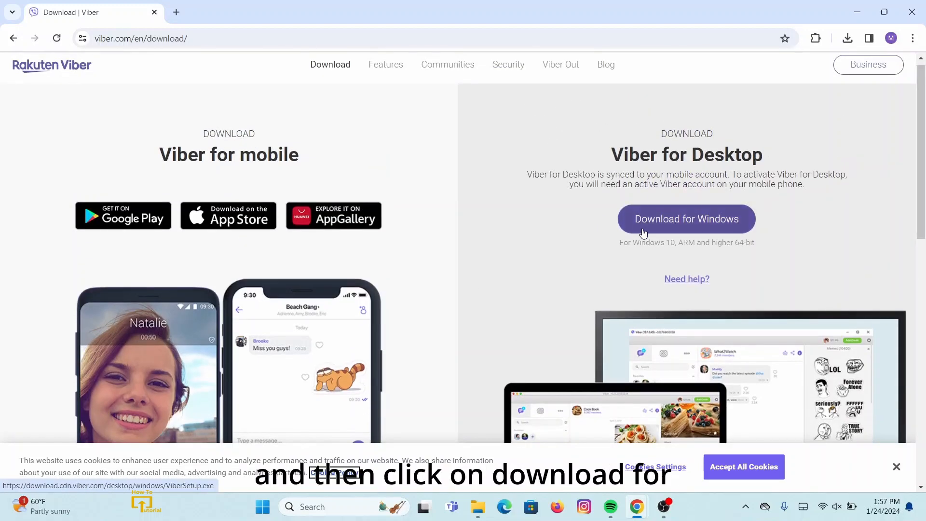
pyautogui.click(686, 219)
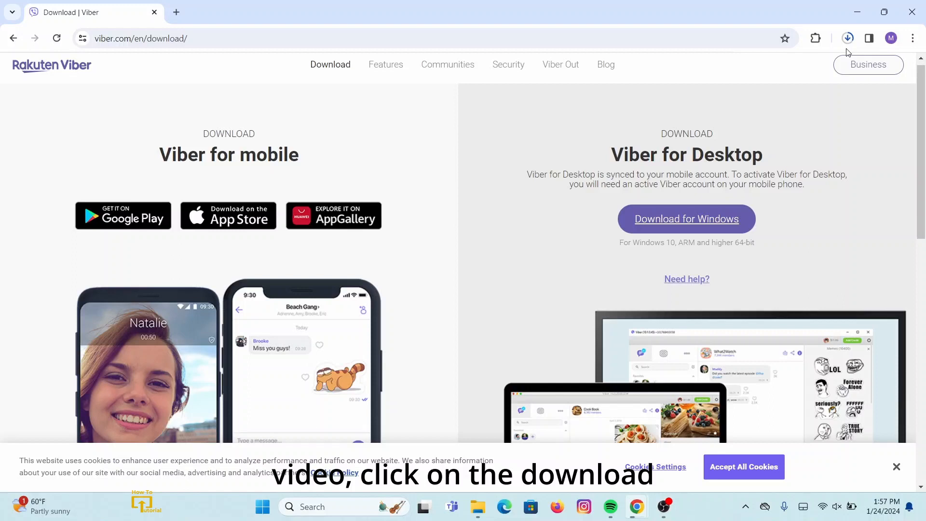
# - Run the downloaded ViberSetup (1).exe from Chrome's recent download history
pyautogui.click(847, 37)
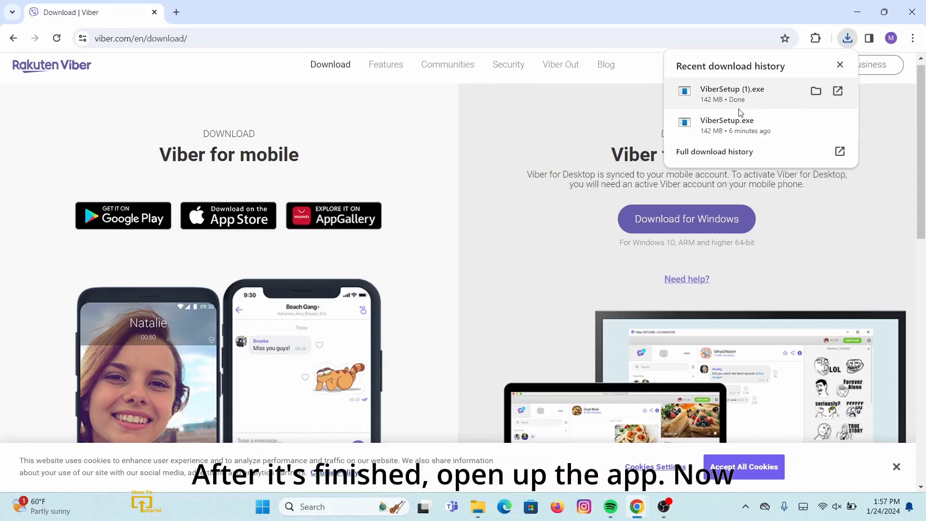
pyautogui.doubleClick(732, 94)
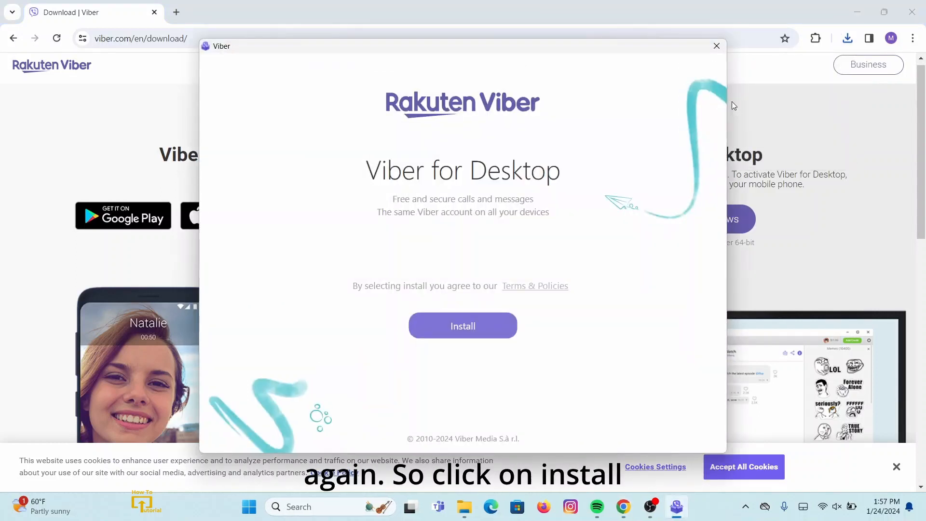
# - Install Viber for Desktop, accepting the terms, reaching its QR-code sign-in screen
pyautogui.click(462, 325)
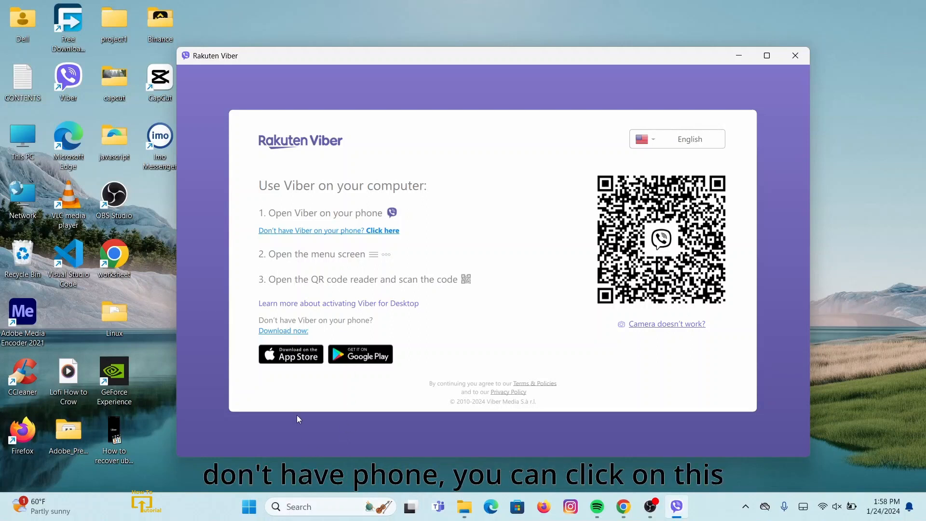
pyautogui.moveTo(342, 234)
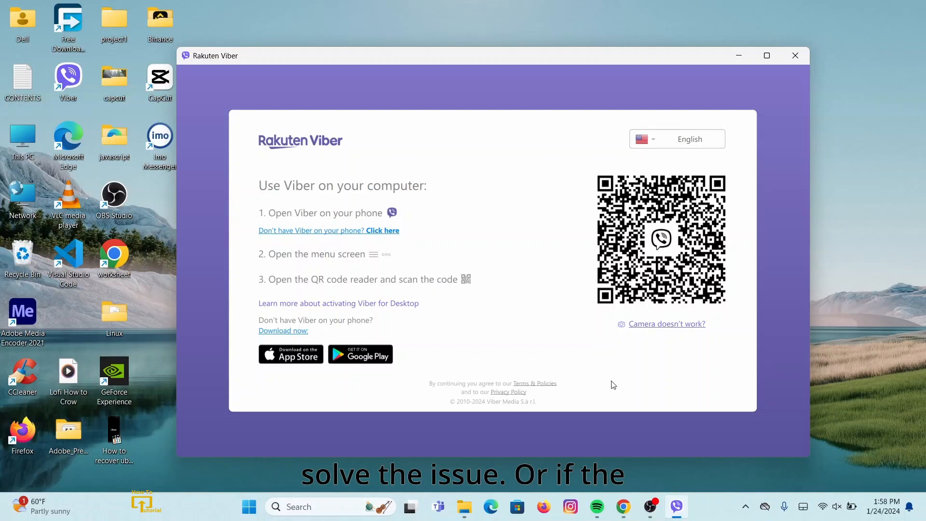
pyautogui.moveTo(657, 374)
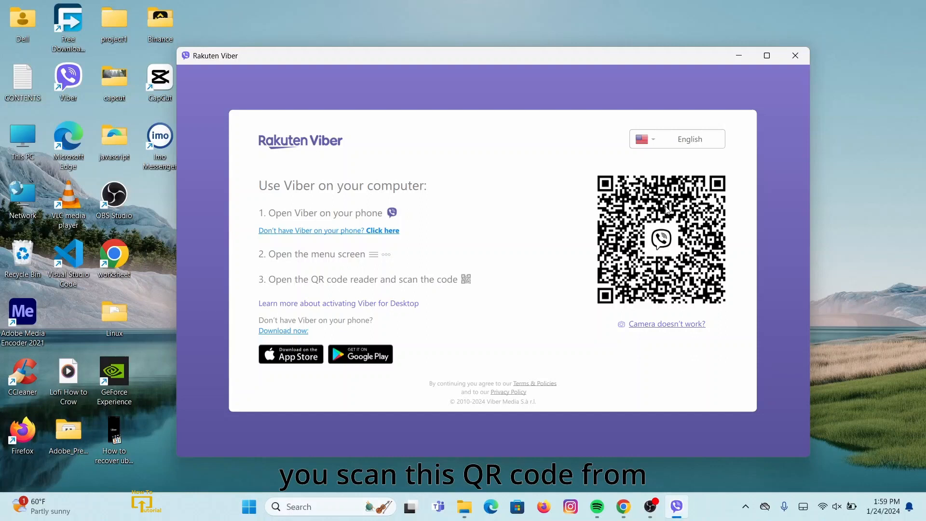
pyautogui.moveTo(665, 290)
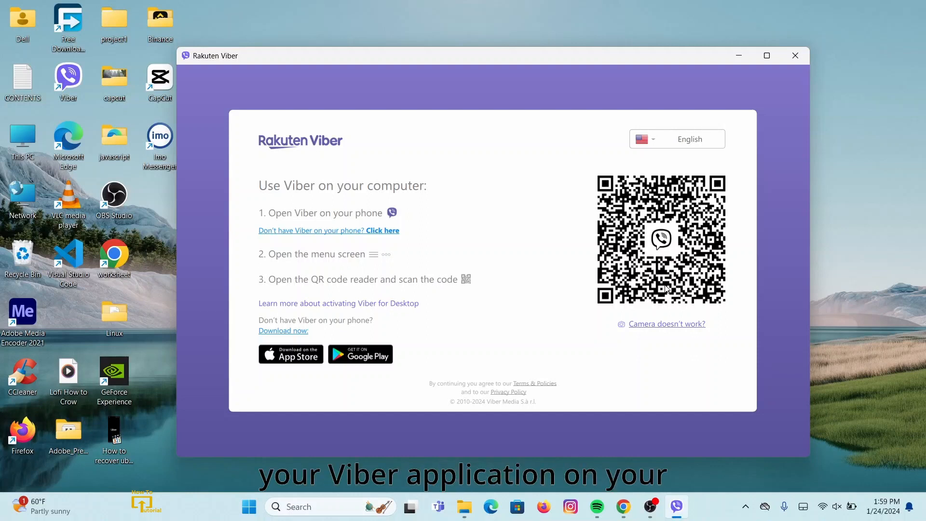